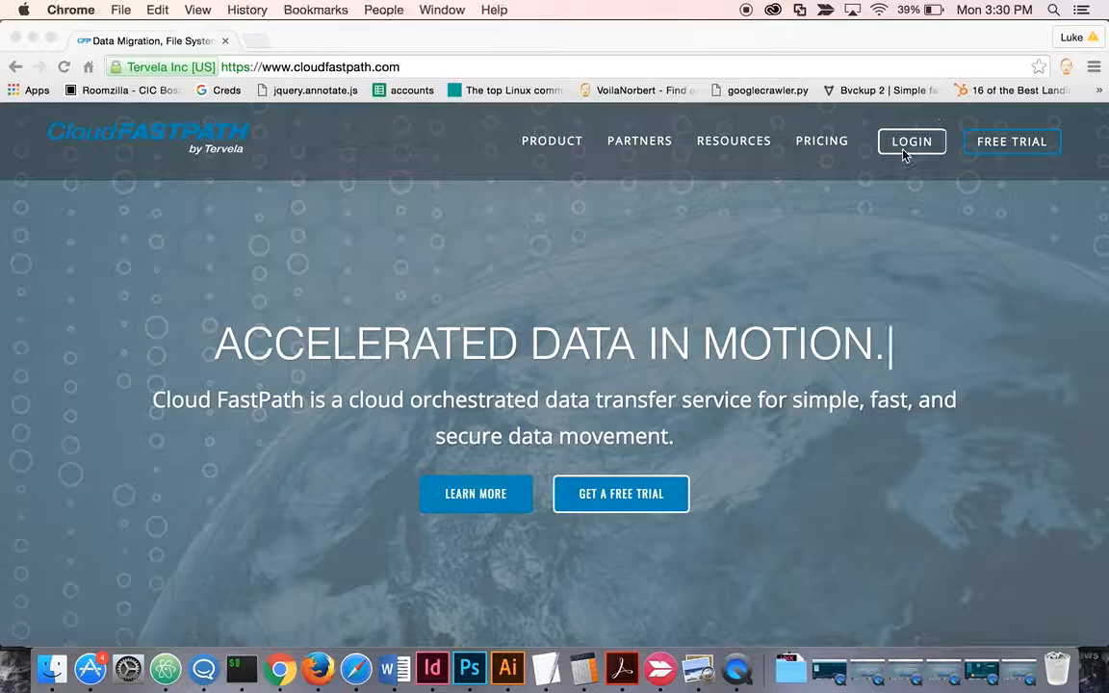
Sign in through LOGIN to open the empty Data Transfer Jobs dashboard
left_click(910, 140)
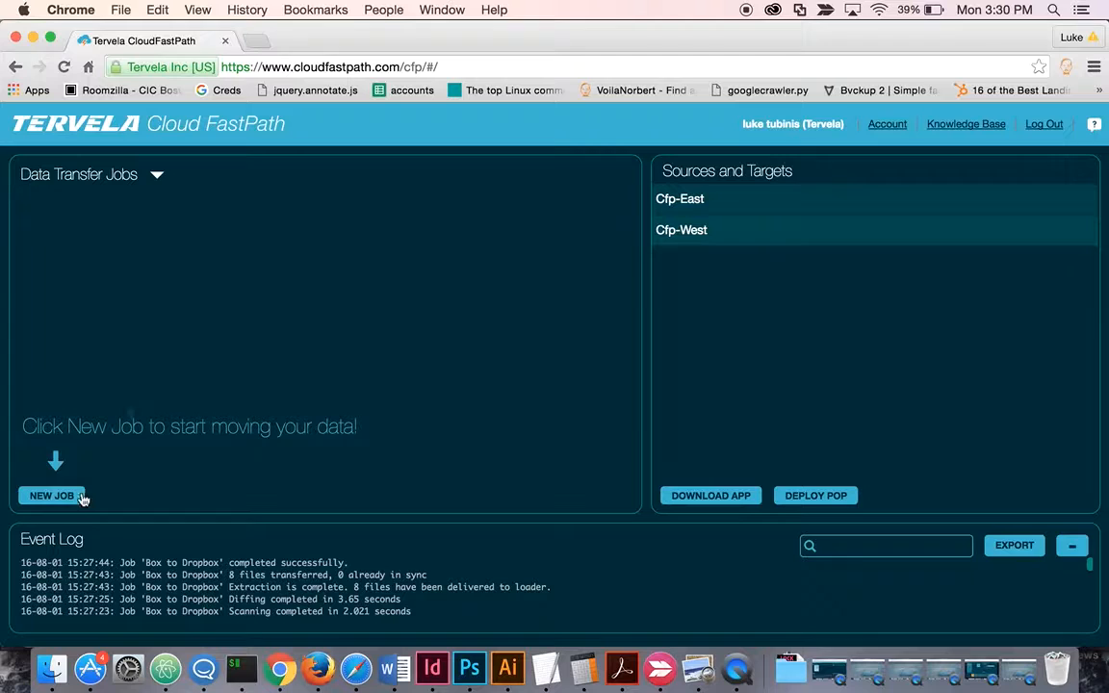
mouse_move(338, 358)
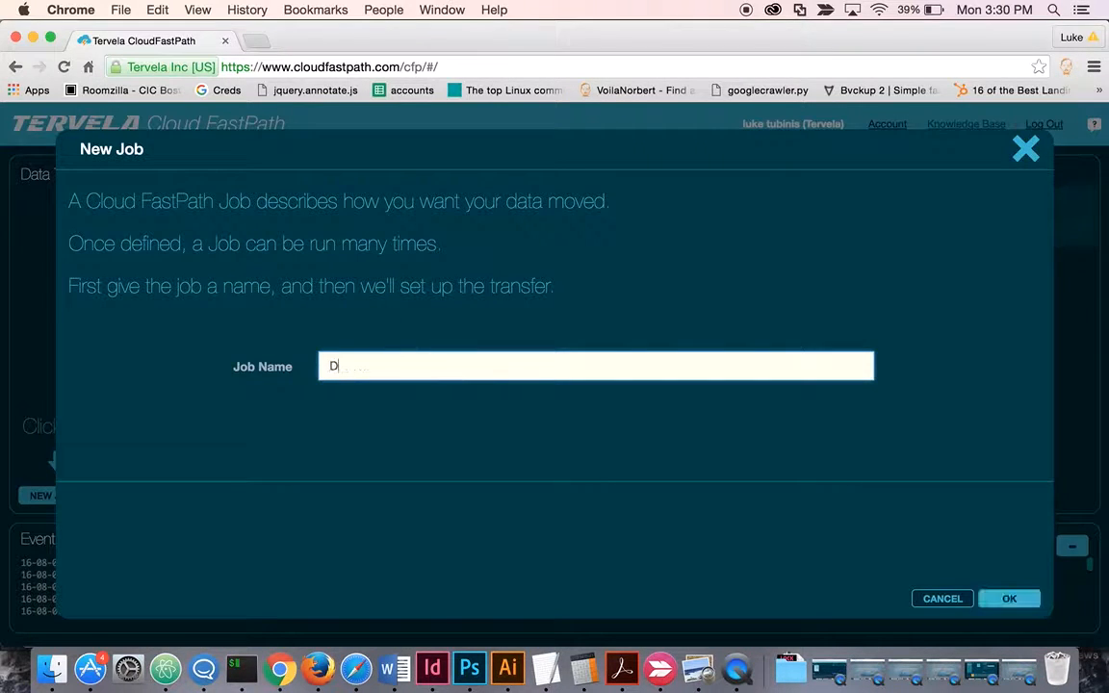
Name the new job 'Dropbox to Box' and confirm it
type("Dropbox to Box")
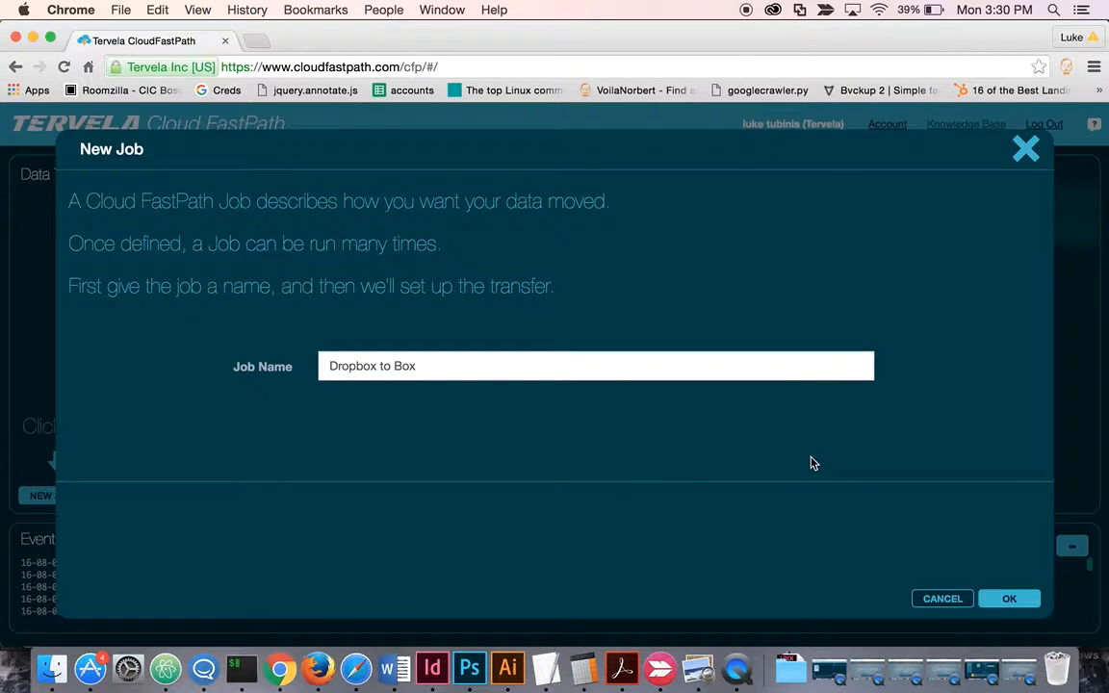
left_click(1008, 597)
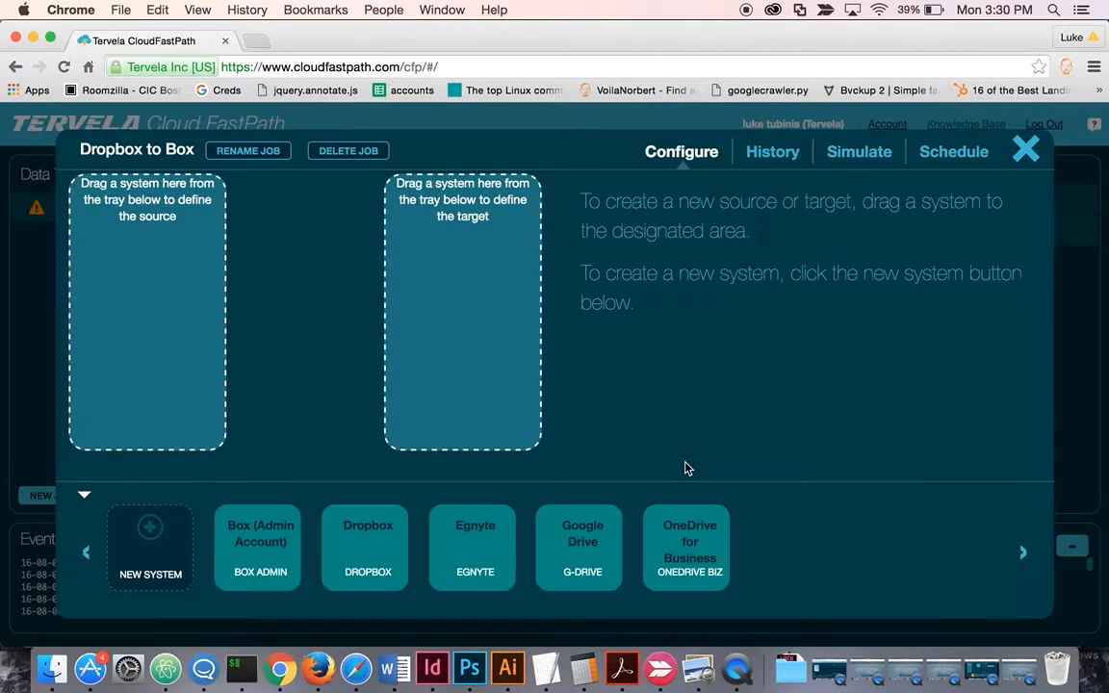
mouse_move(311, 507)
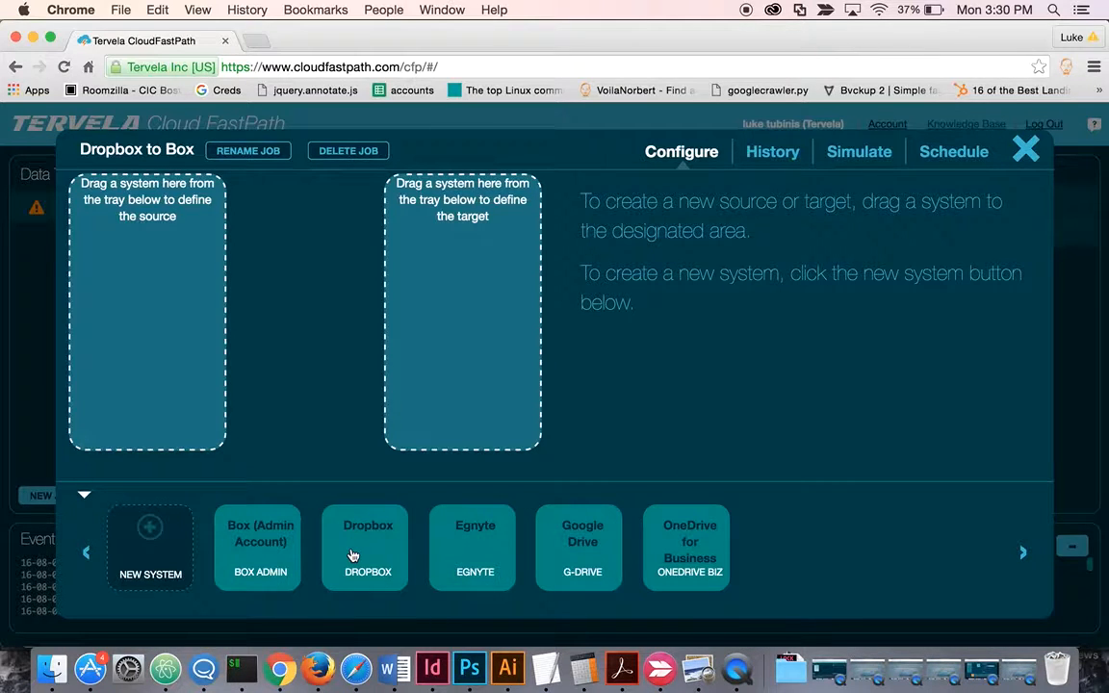
Make Dropbox the source and start a new Box system on Cfp-West, launching Box login
left_click_drag(368, 548, 165, 241)
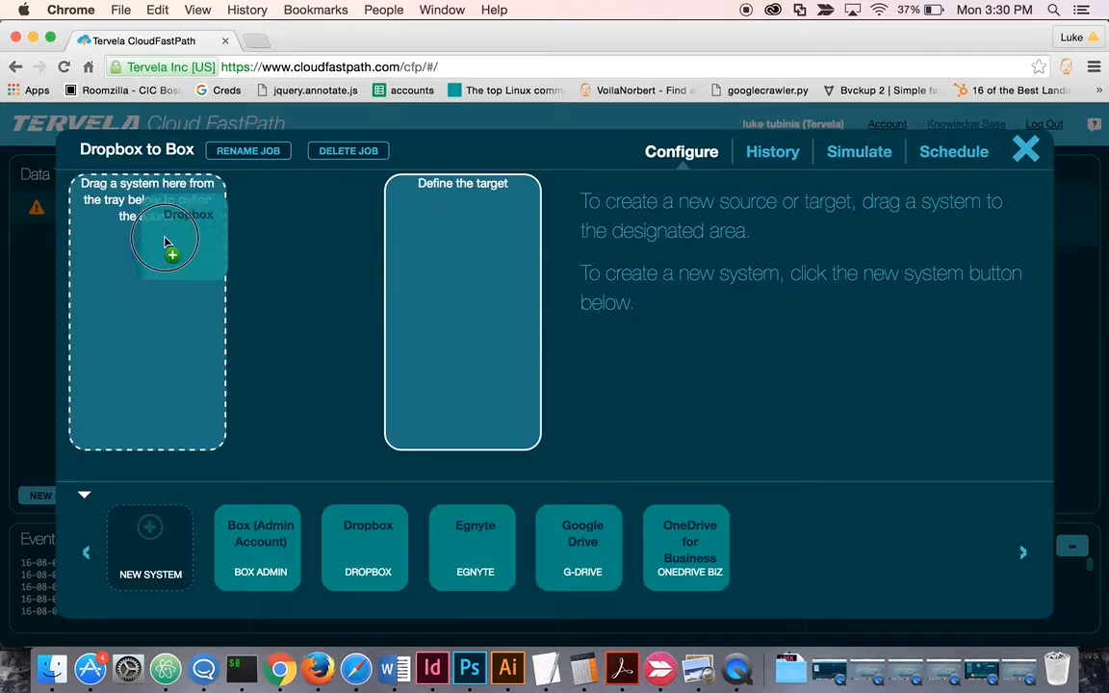
left_click_drag(368, 548, 147, 226)
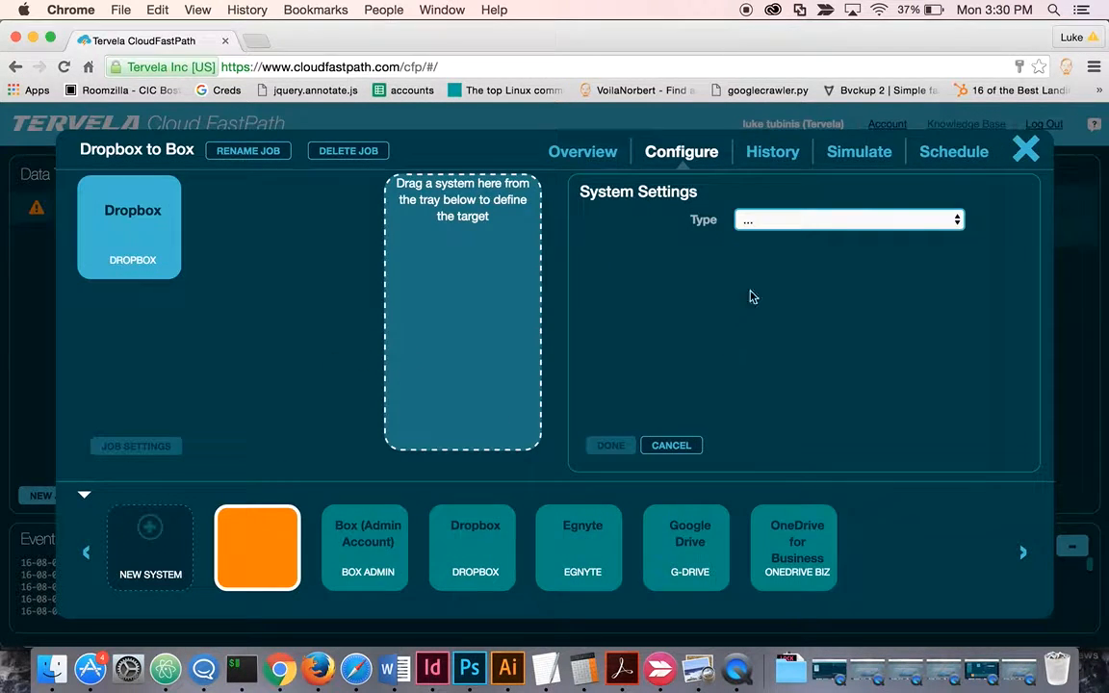
left_click(847, 219)
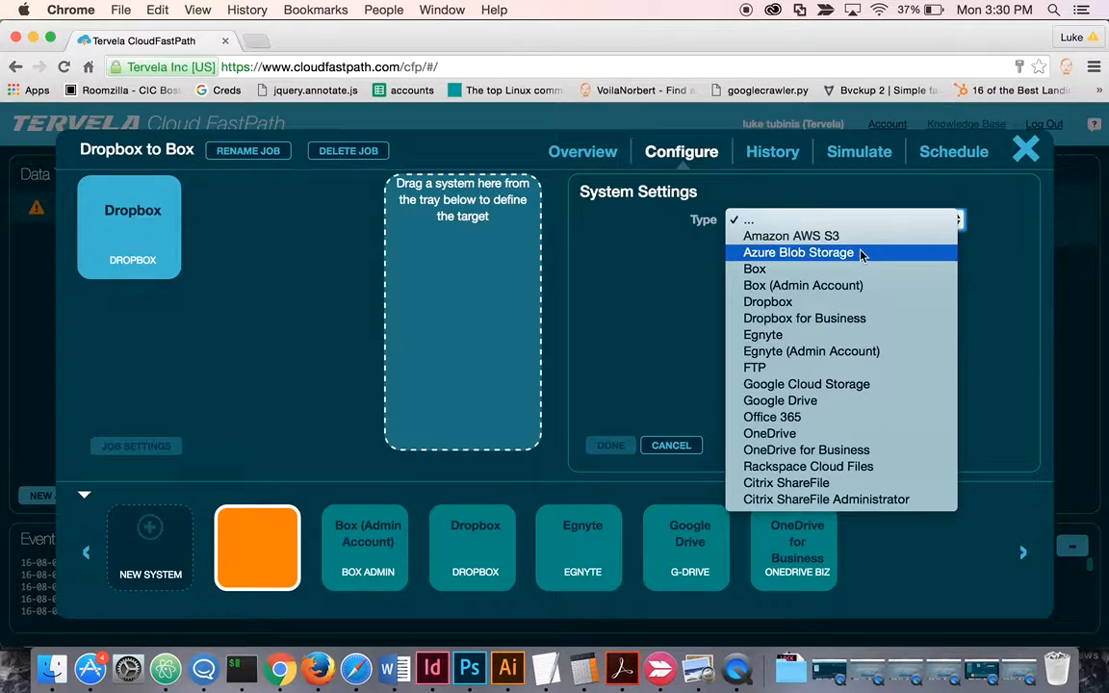
left_click(755, 268)
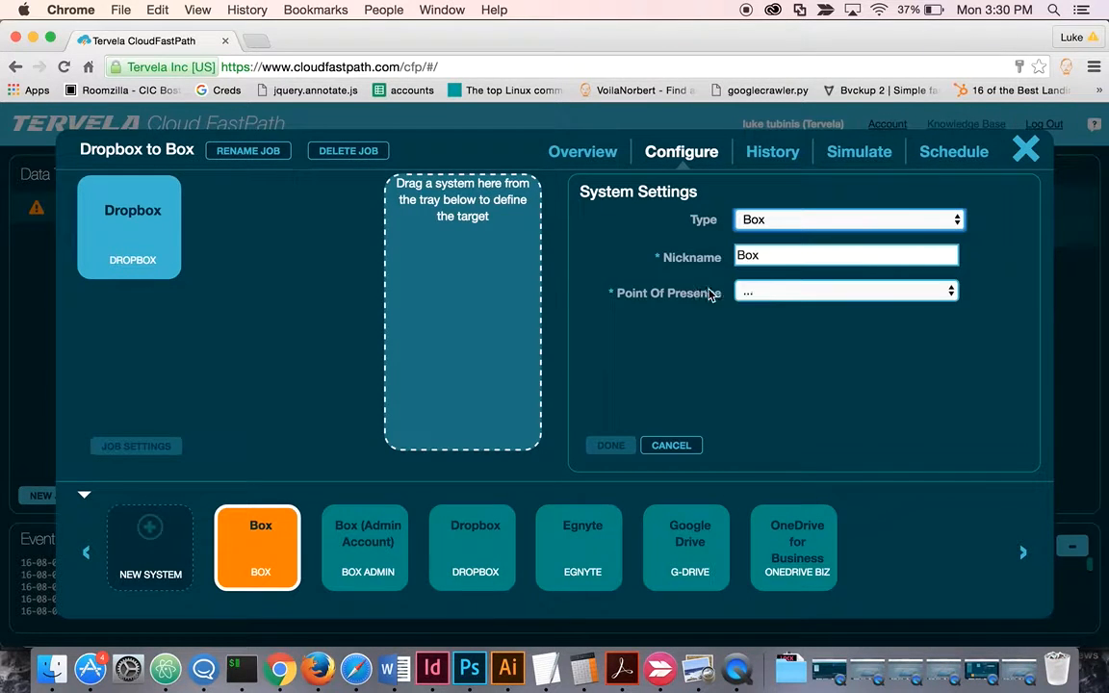
left_click(845, 290)
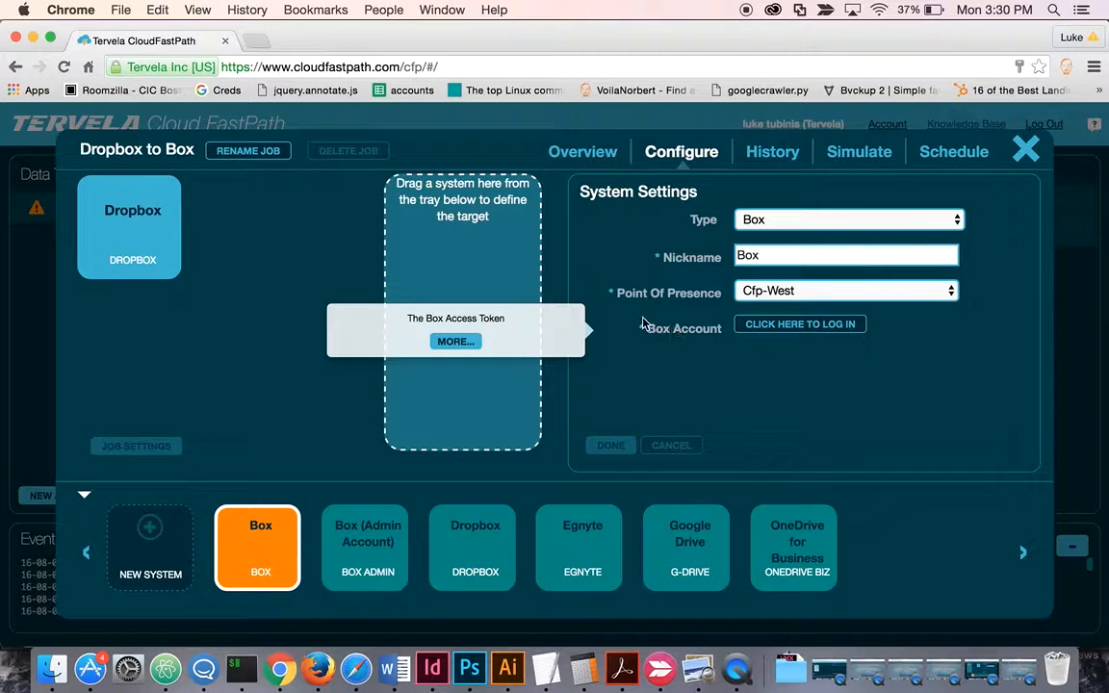
left_click(799, 323)
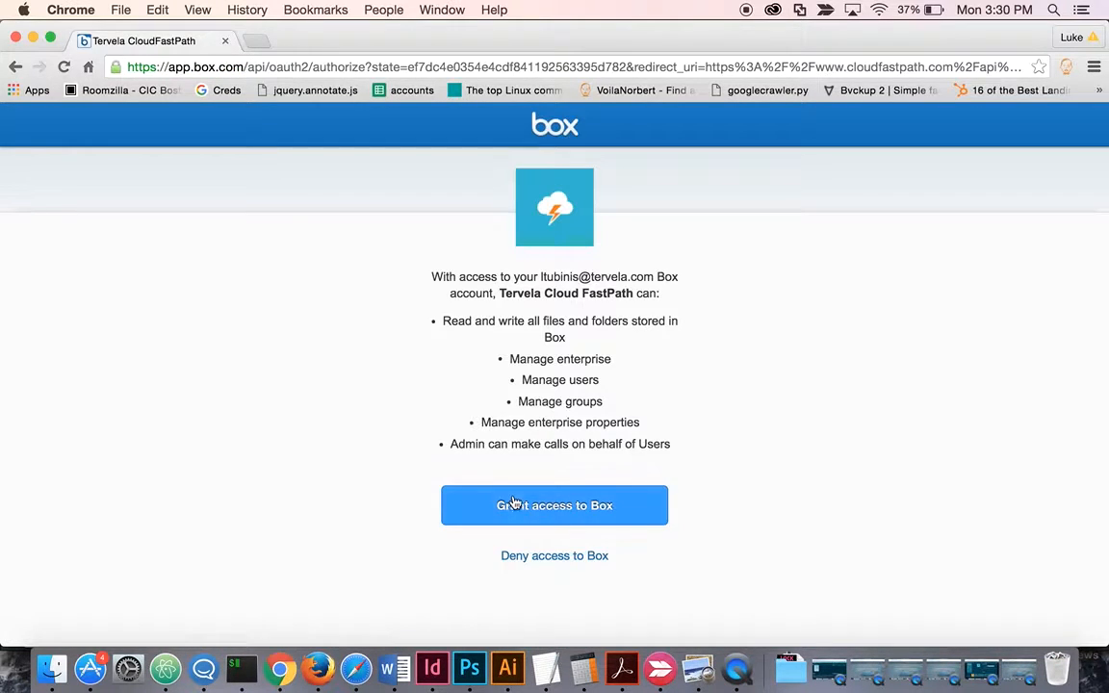
Grant Cloud FastPath access on the Box authorization page
left_click(553, 505)
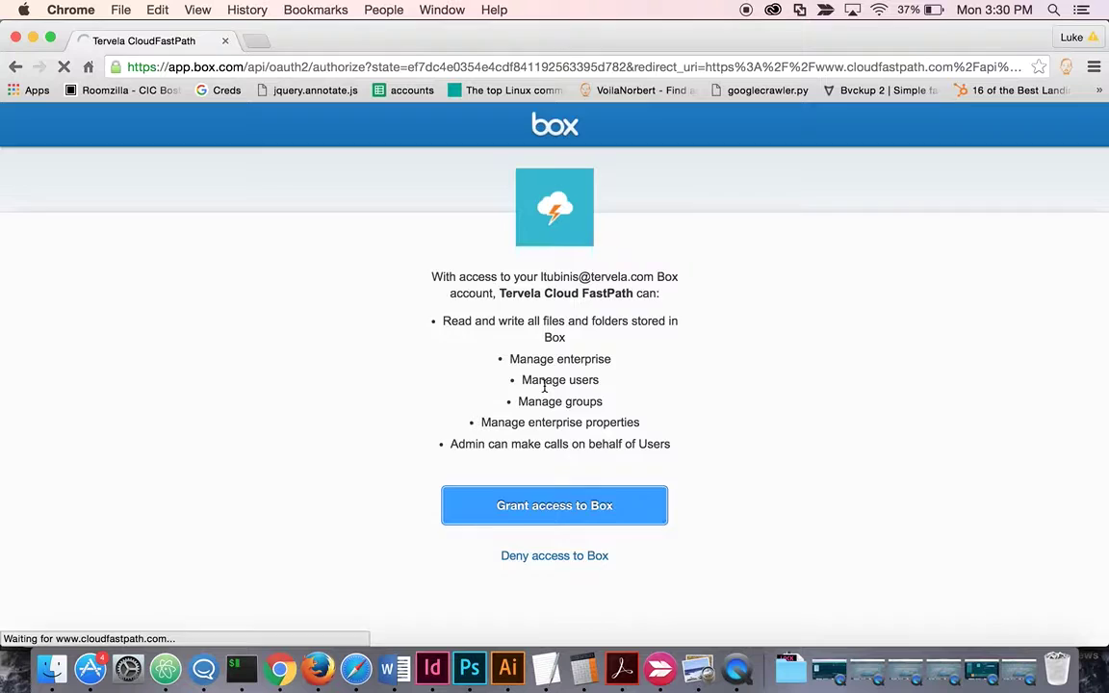
left_click(553, 506)
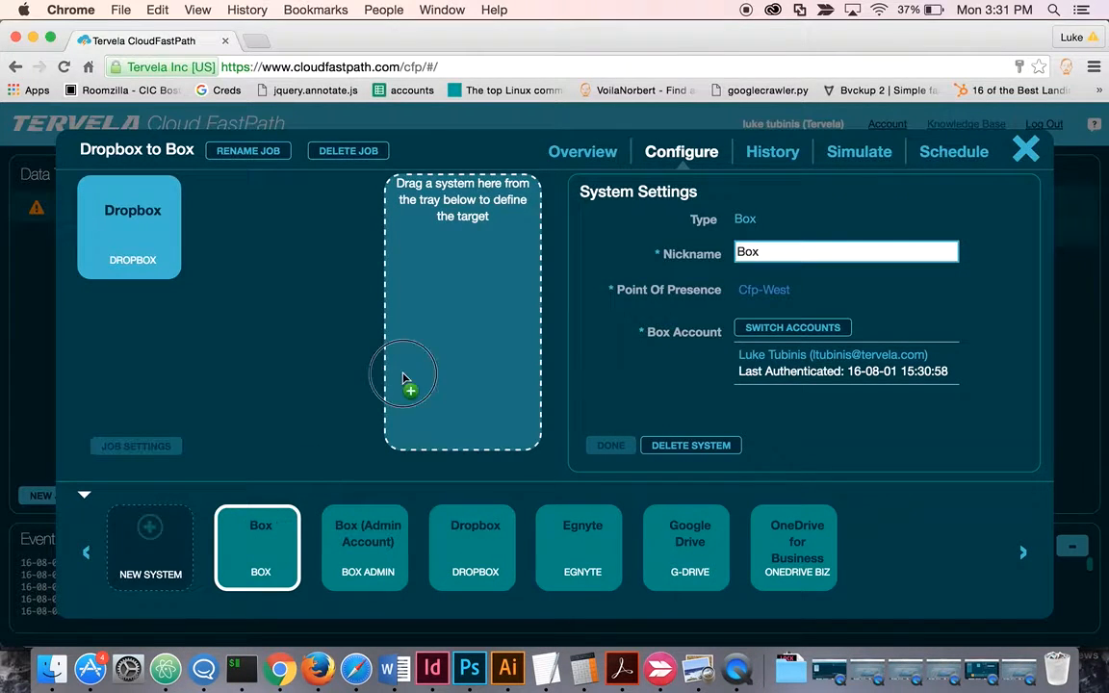
Place Box as the target and point the Dropbox source at the 150-smallfiles folder
left_click(610, 444)
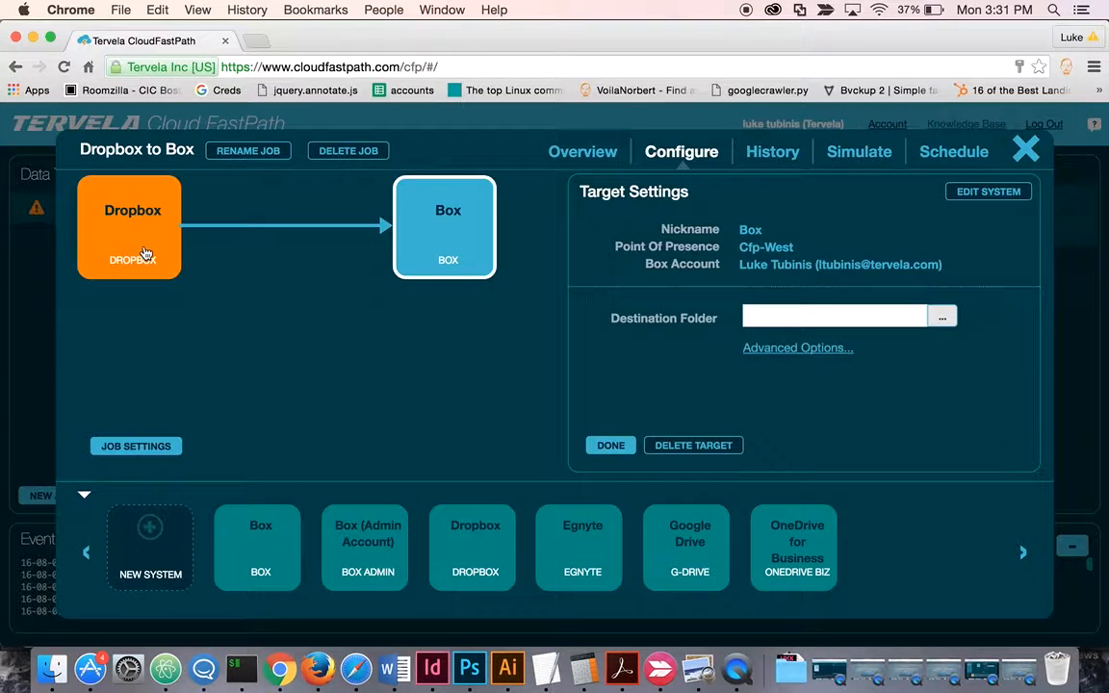
left_click(129, 227)
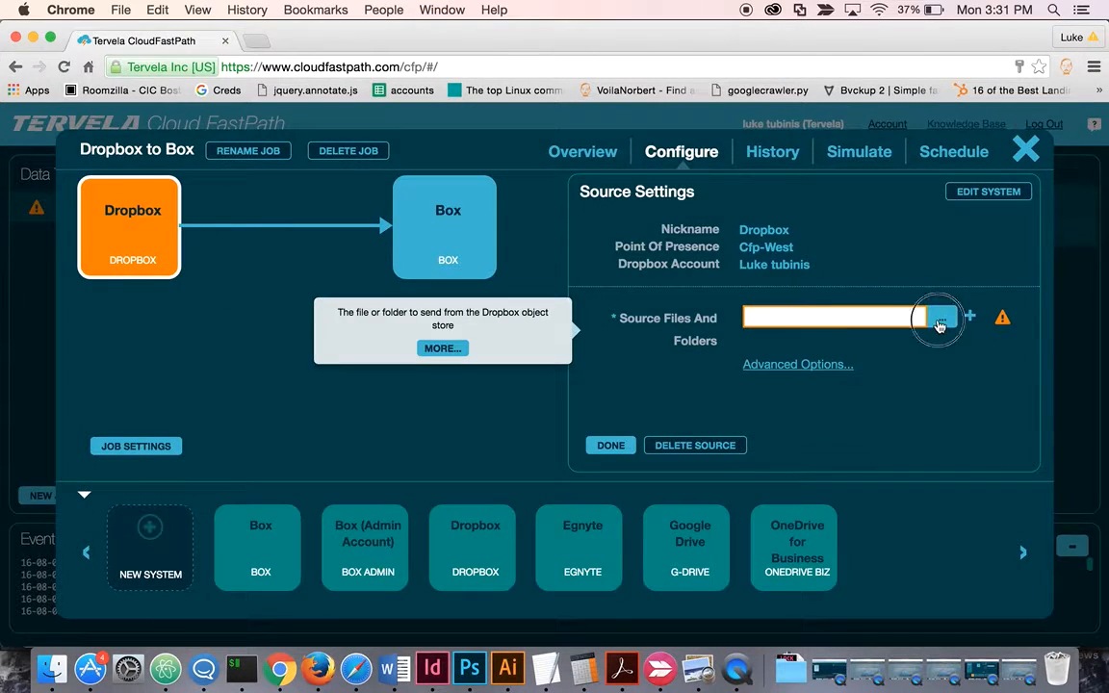
left_click(940, 317)
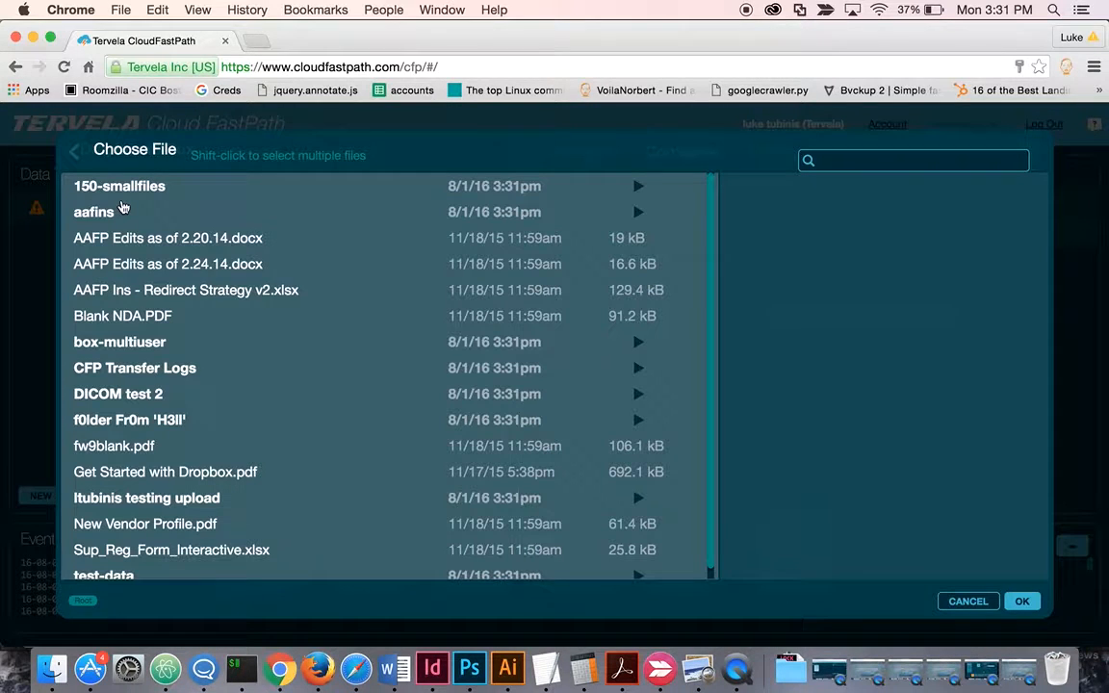
left_click(119, 186)
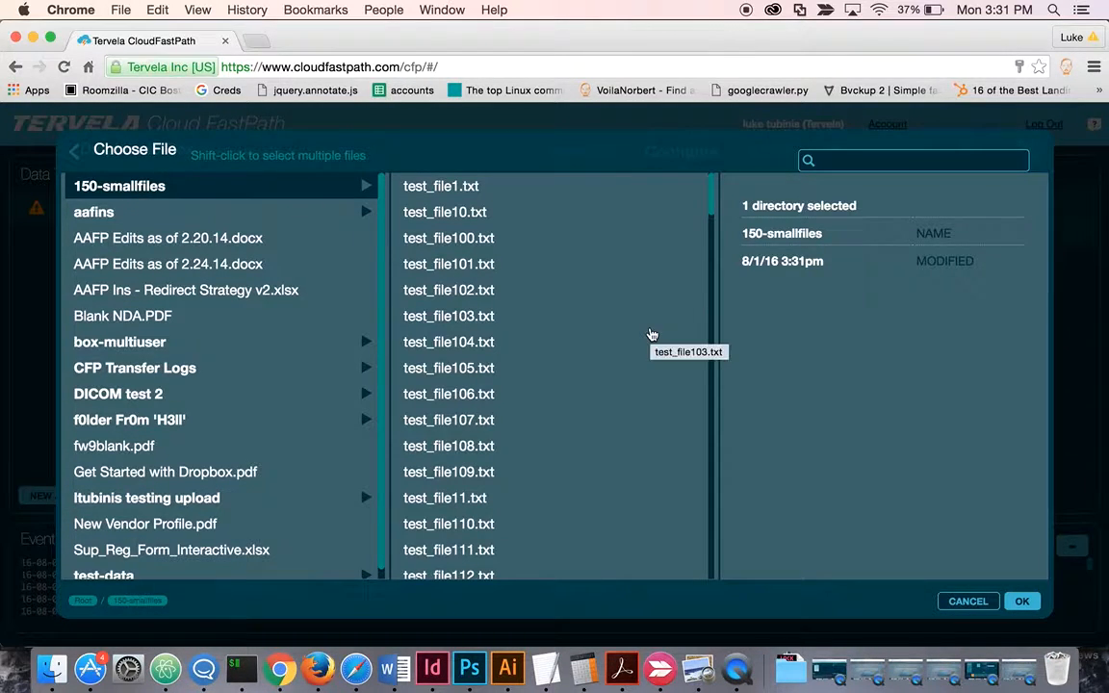
left_click(1021, 601)
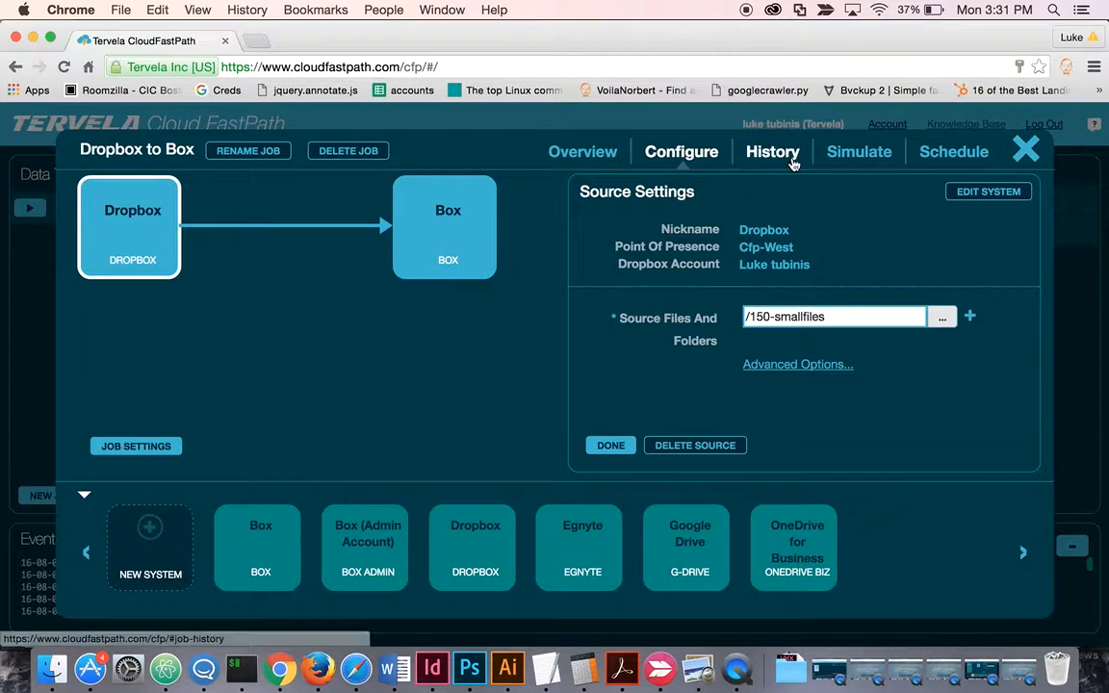
Review the Simulate and Schedule options (date, time, repeat), then close the job window
left_click(857, 151)
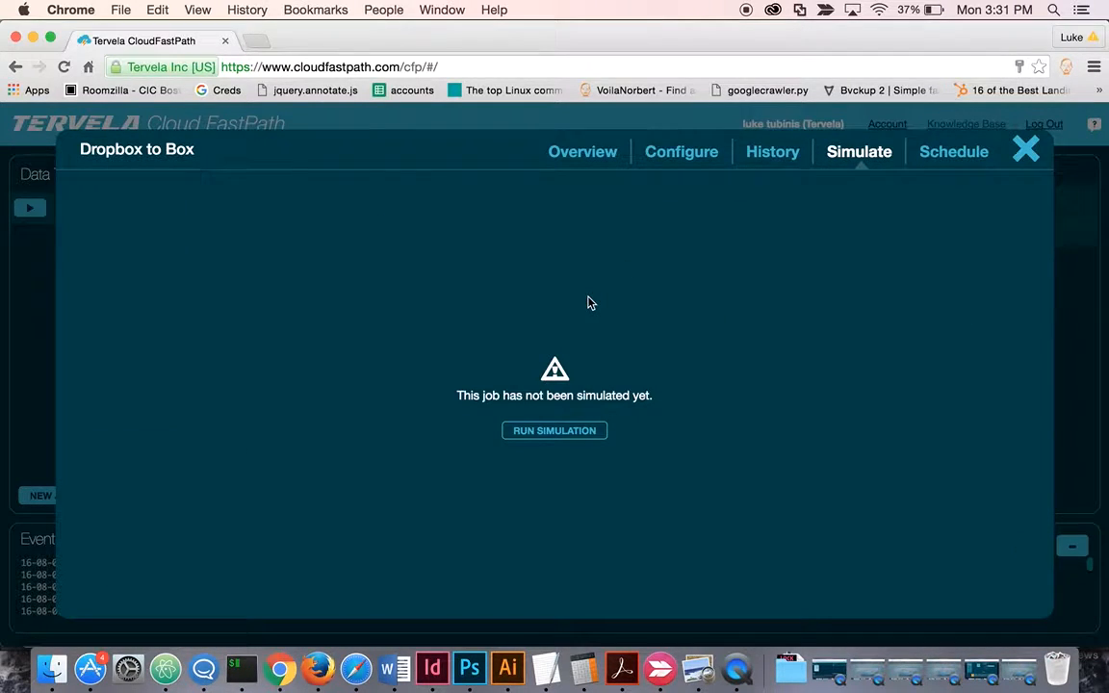
mouse_move(949, 181)
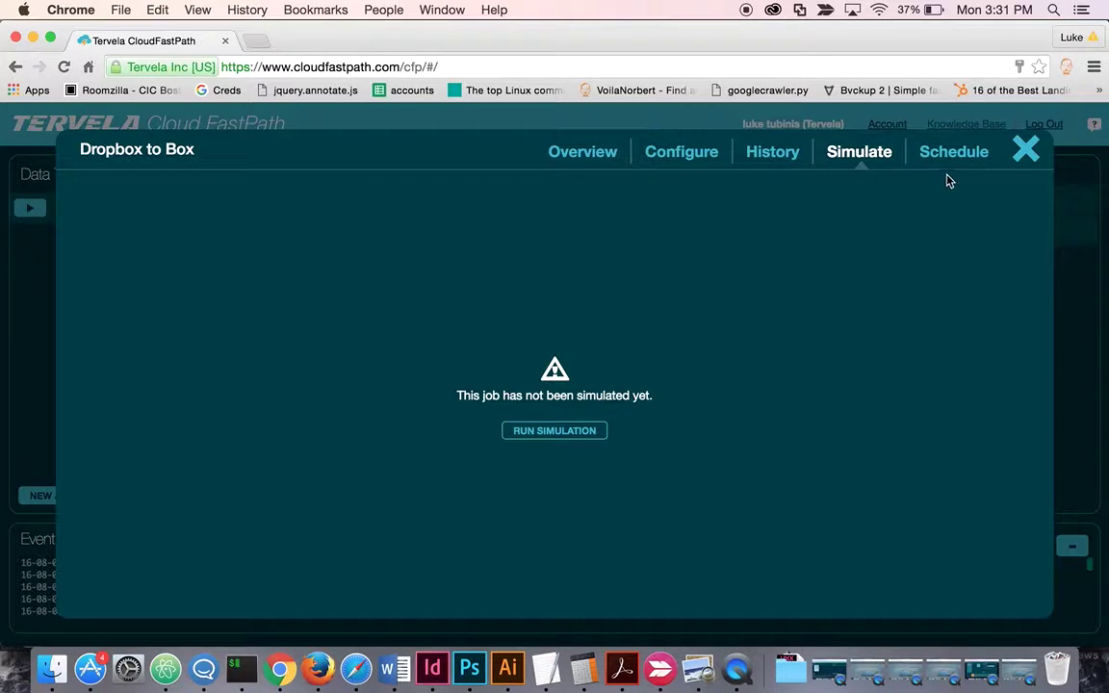
mouse_move(953, 151)
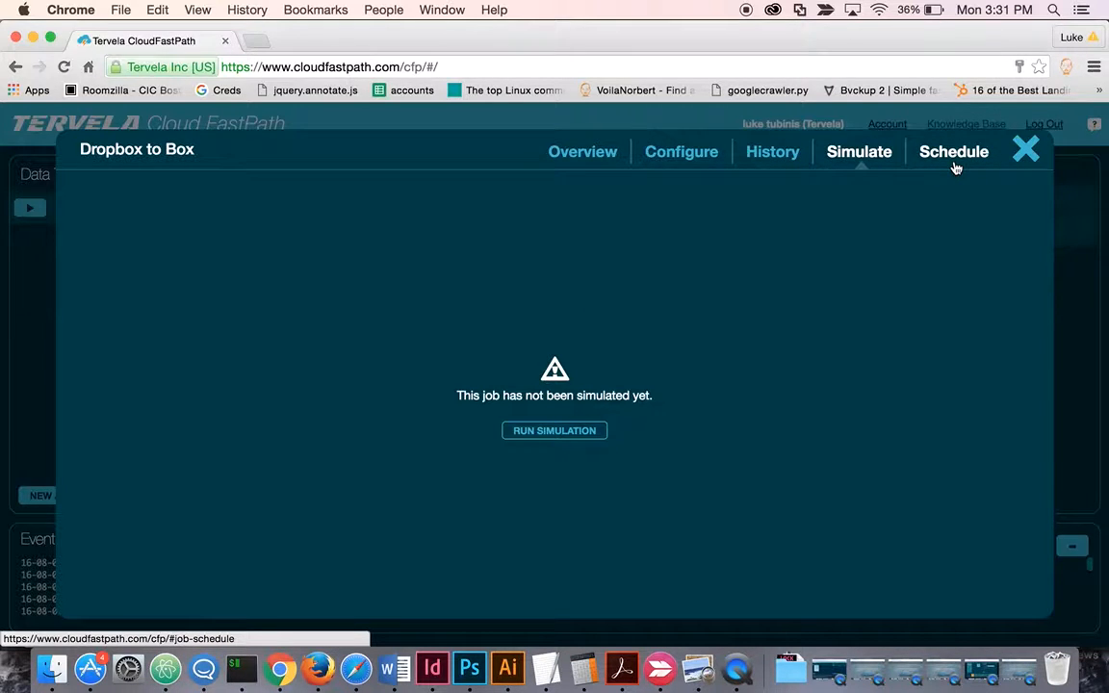
left_click(952, 151)
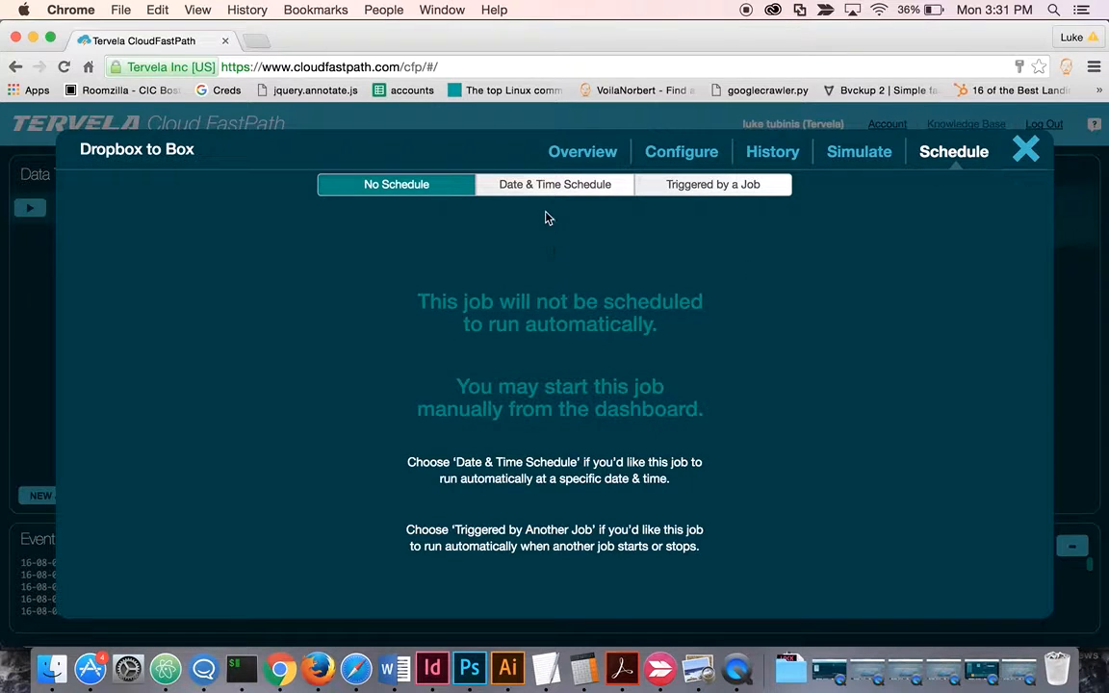
left_click(555, 184)
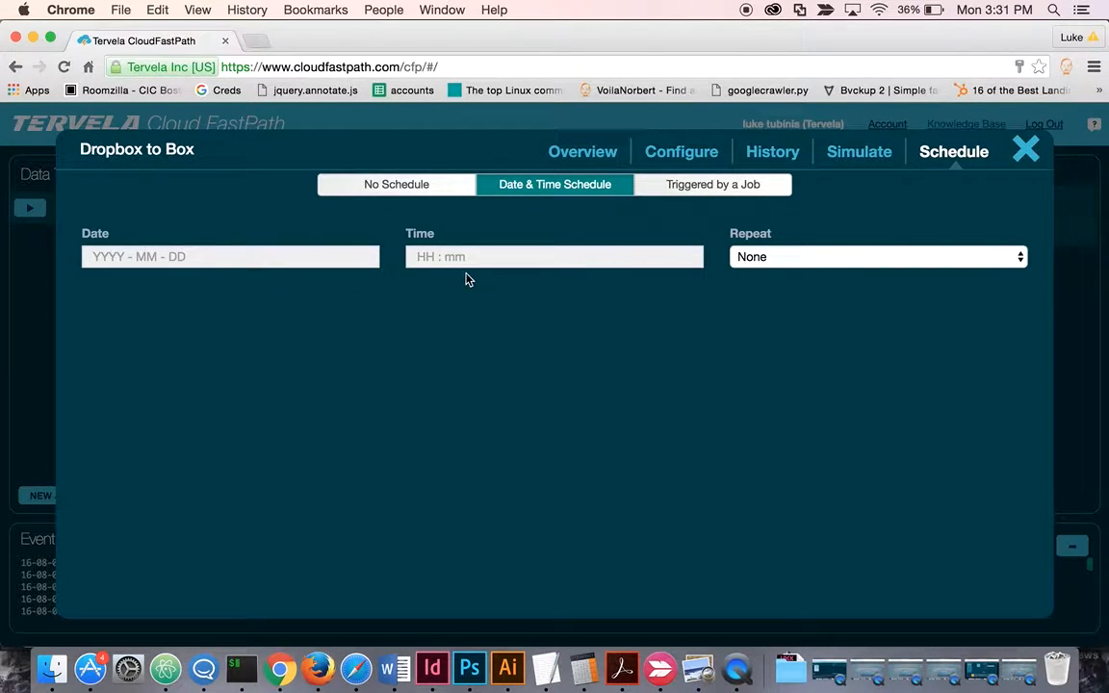
left_click(554, 256)
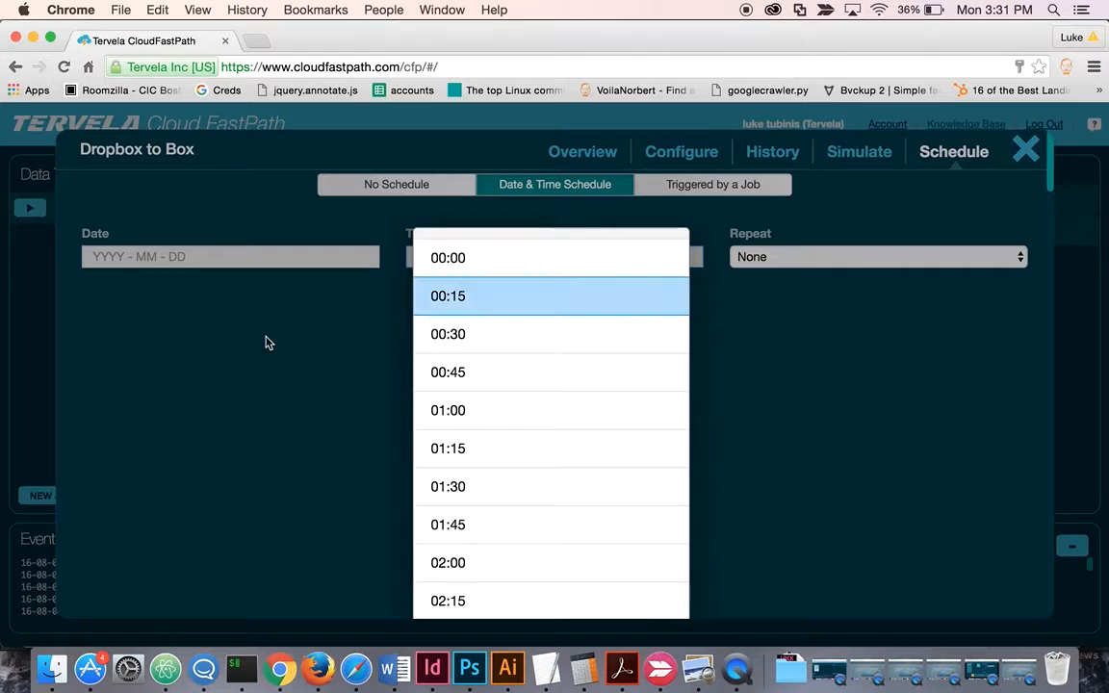
left_click(871, 256)
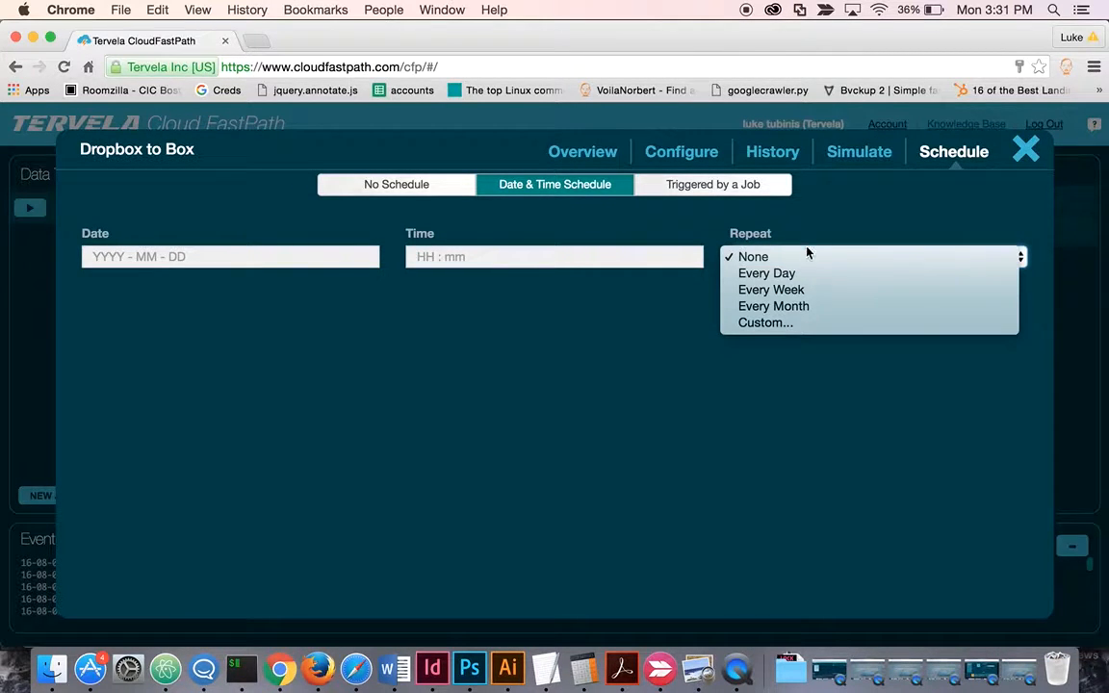
left_click(1025, 148)
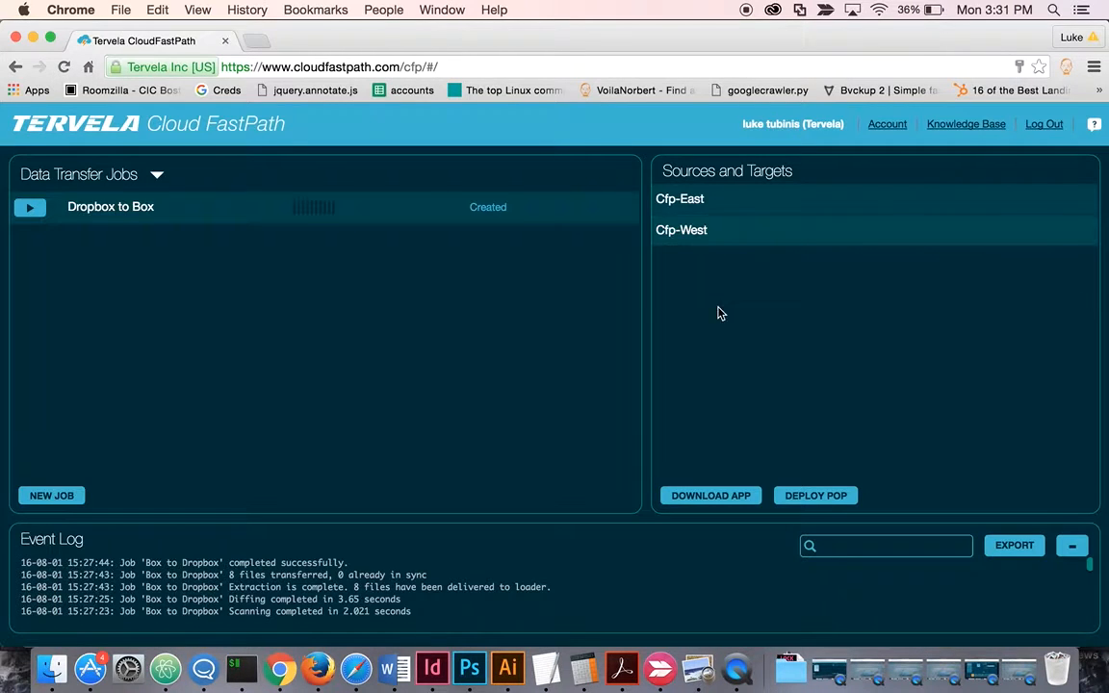
mouse_move(177, 318)
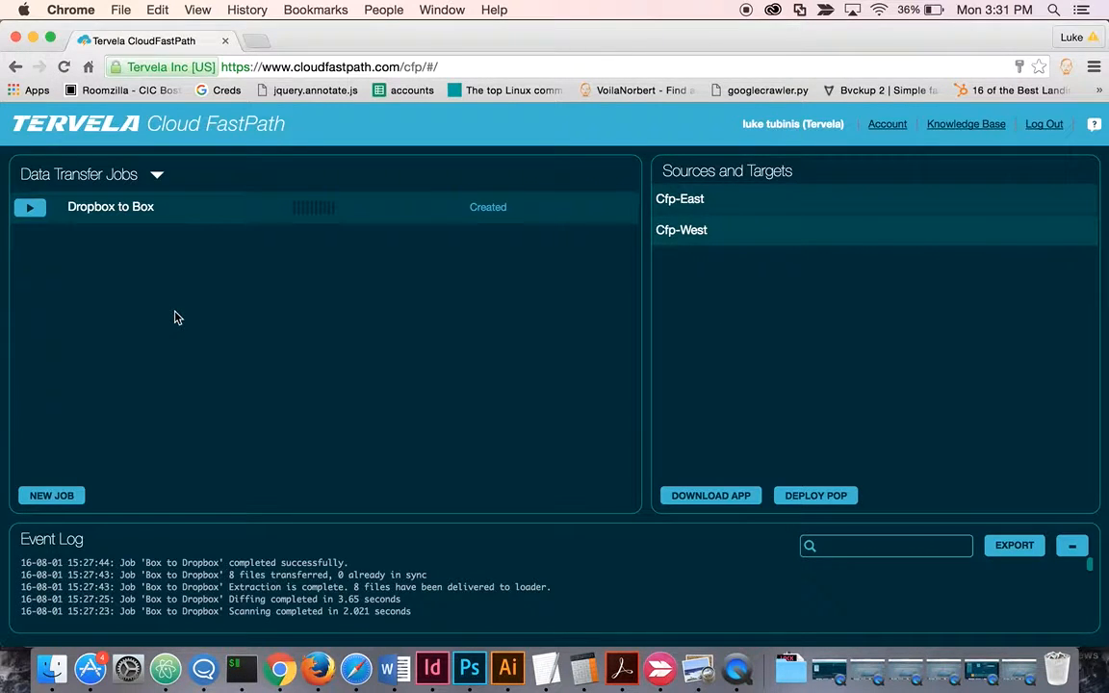
mouse_move(130, 306)
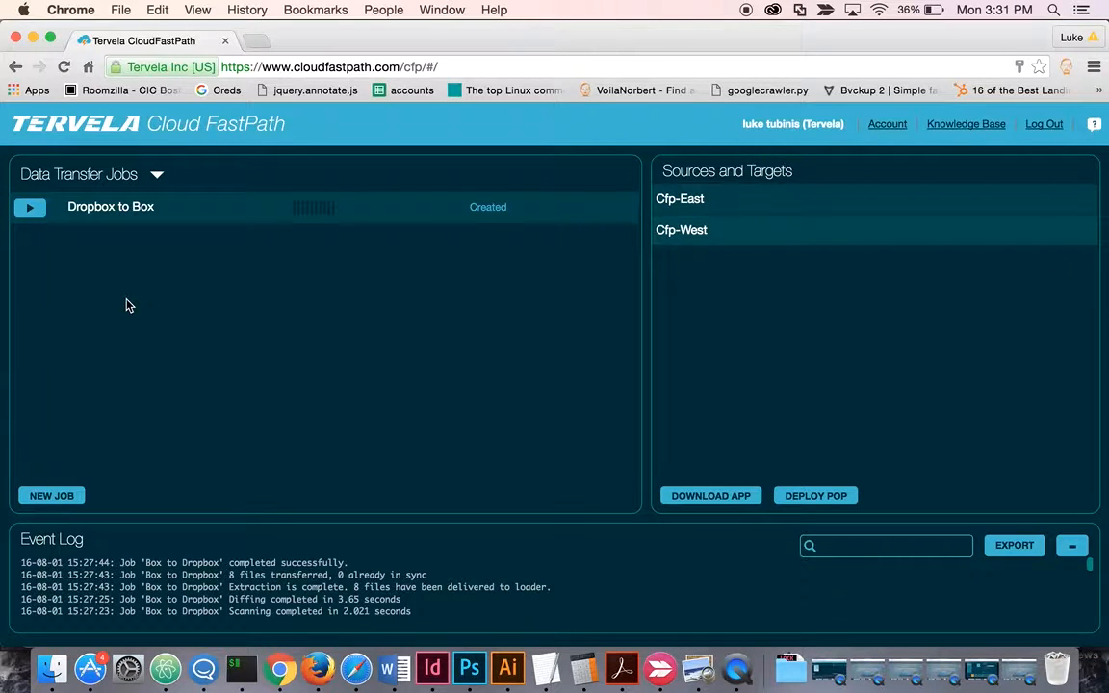
Start the Dropbox to Box job with its play button and let it transfer 151 files
left_click(29, 207)
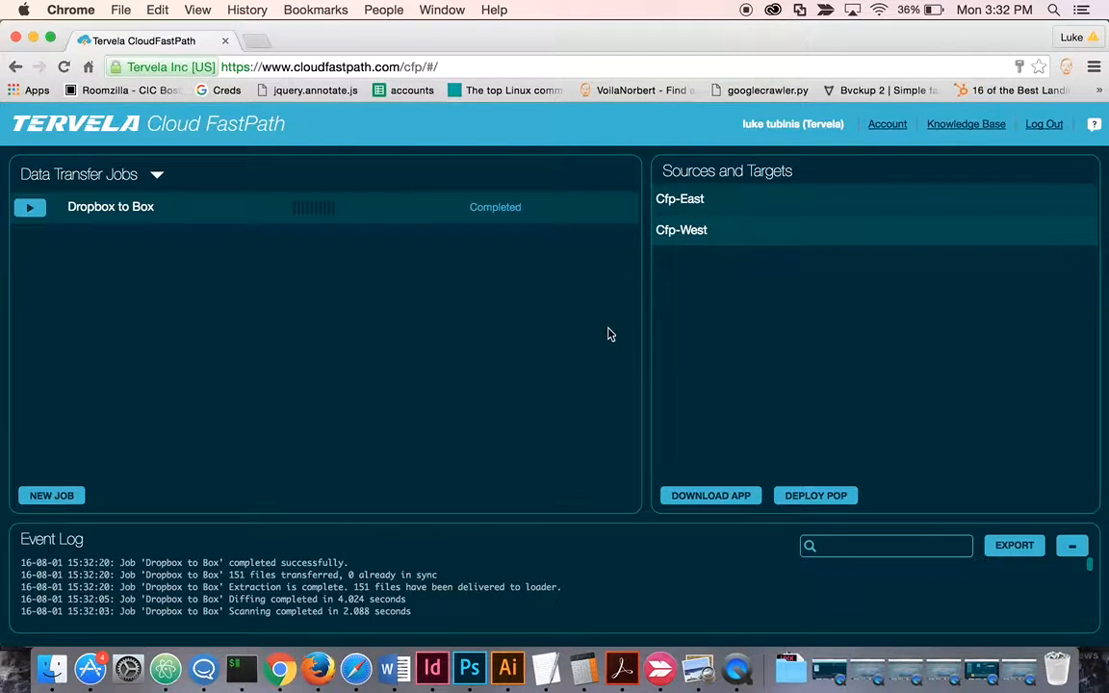
mouse_move(886, 123)
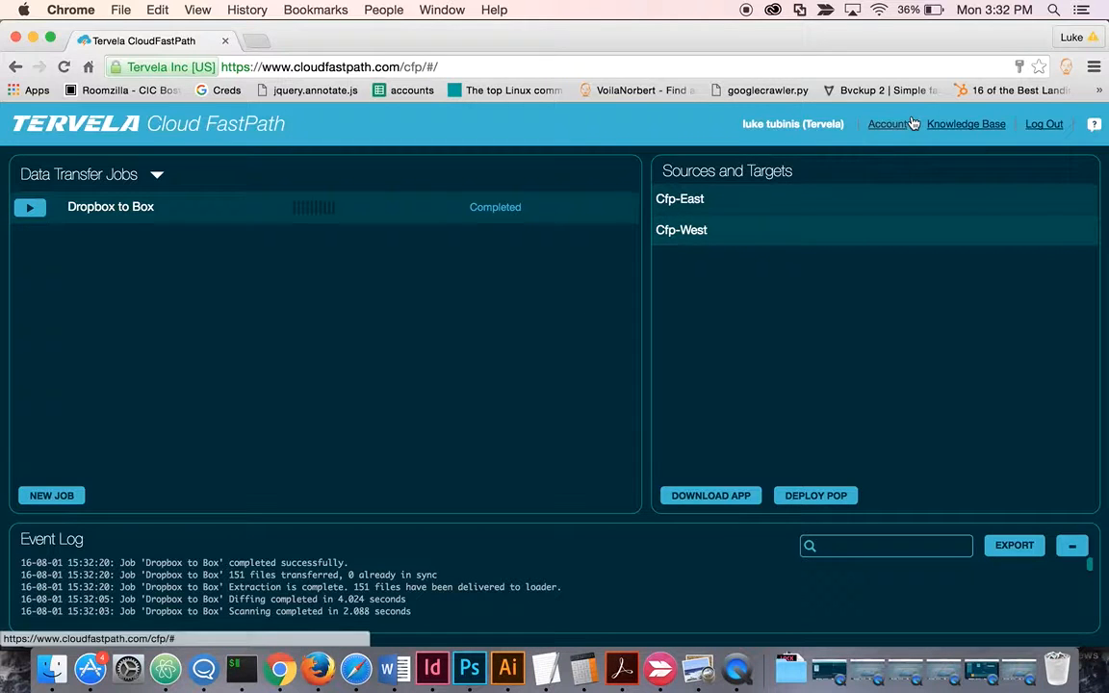